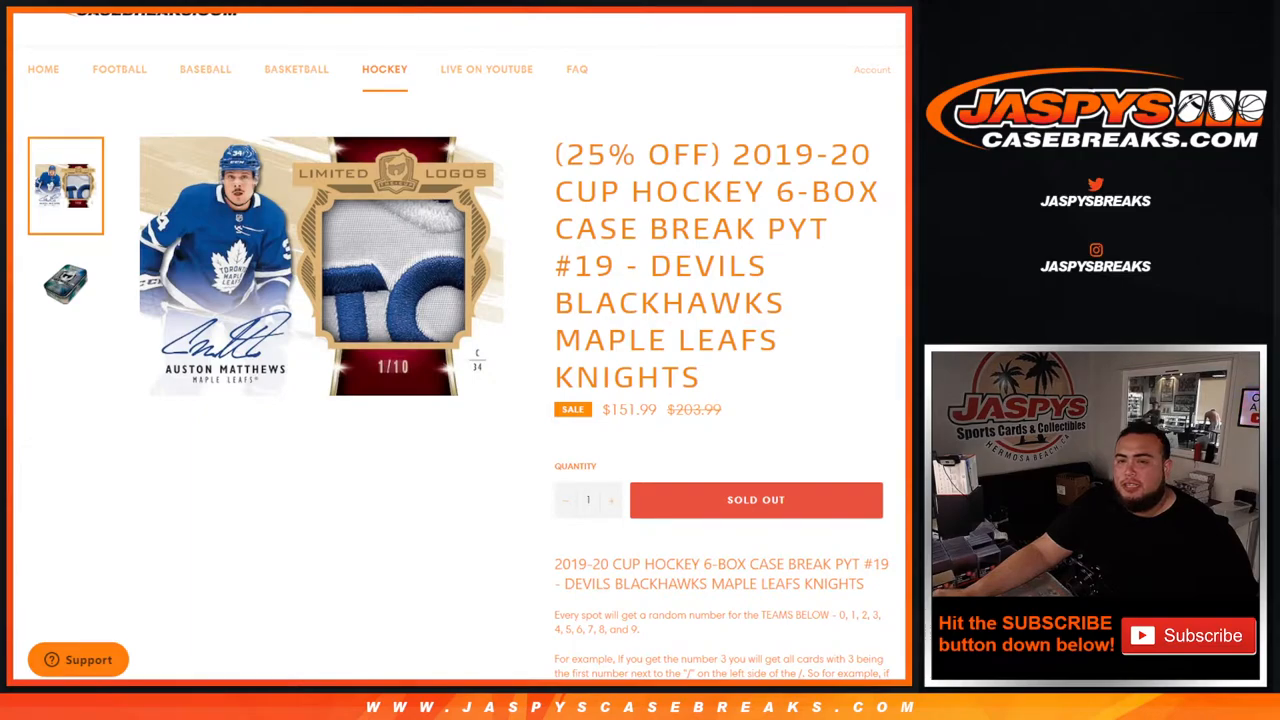
- Scroll the case break product description before switching to the RANDOM.ORG dice roller
drag(624, 266, 784, 304)
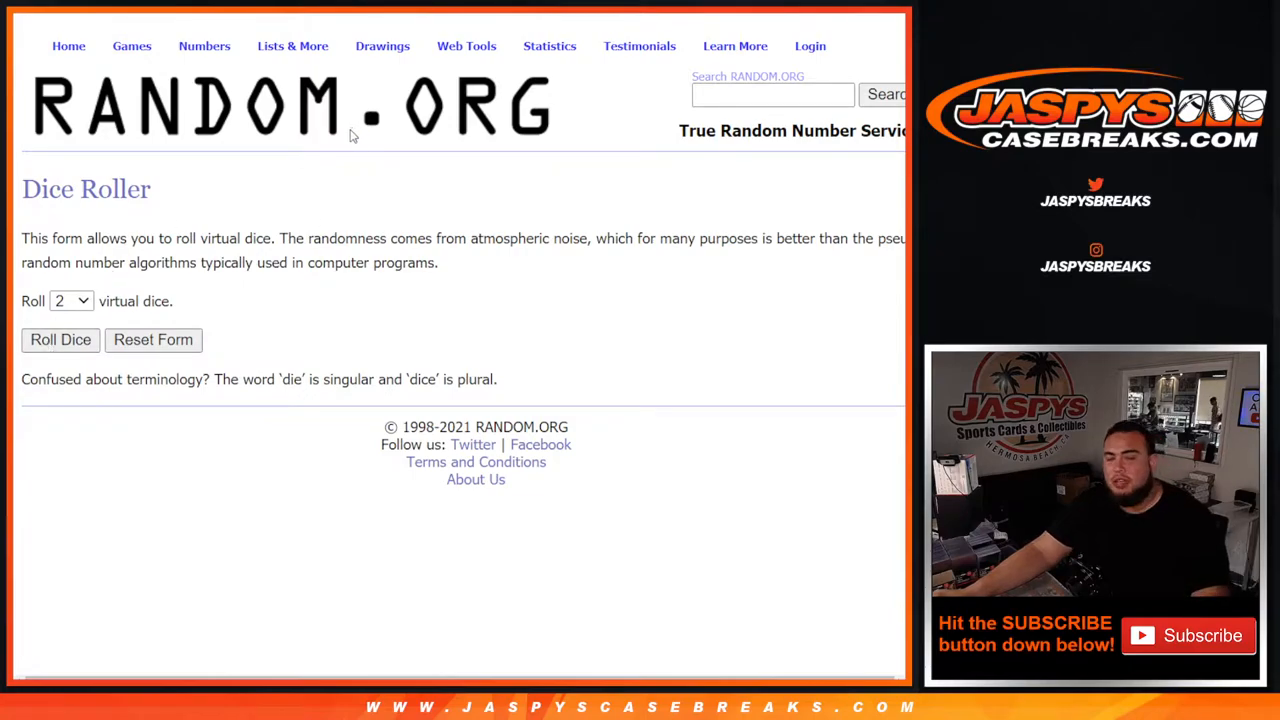
- Randomize the ten customer names in the List Randomizer and reshuffle them twice more
click(60, 340)
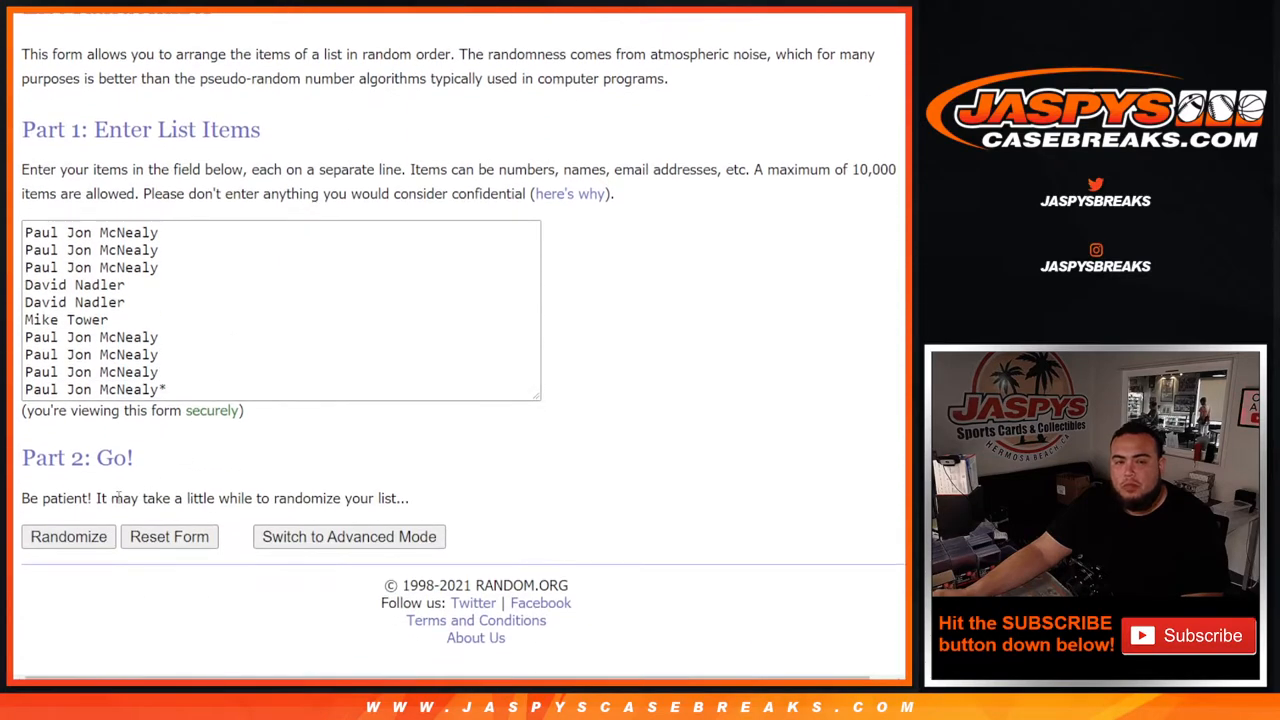
click(68, 536)
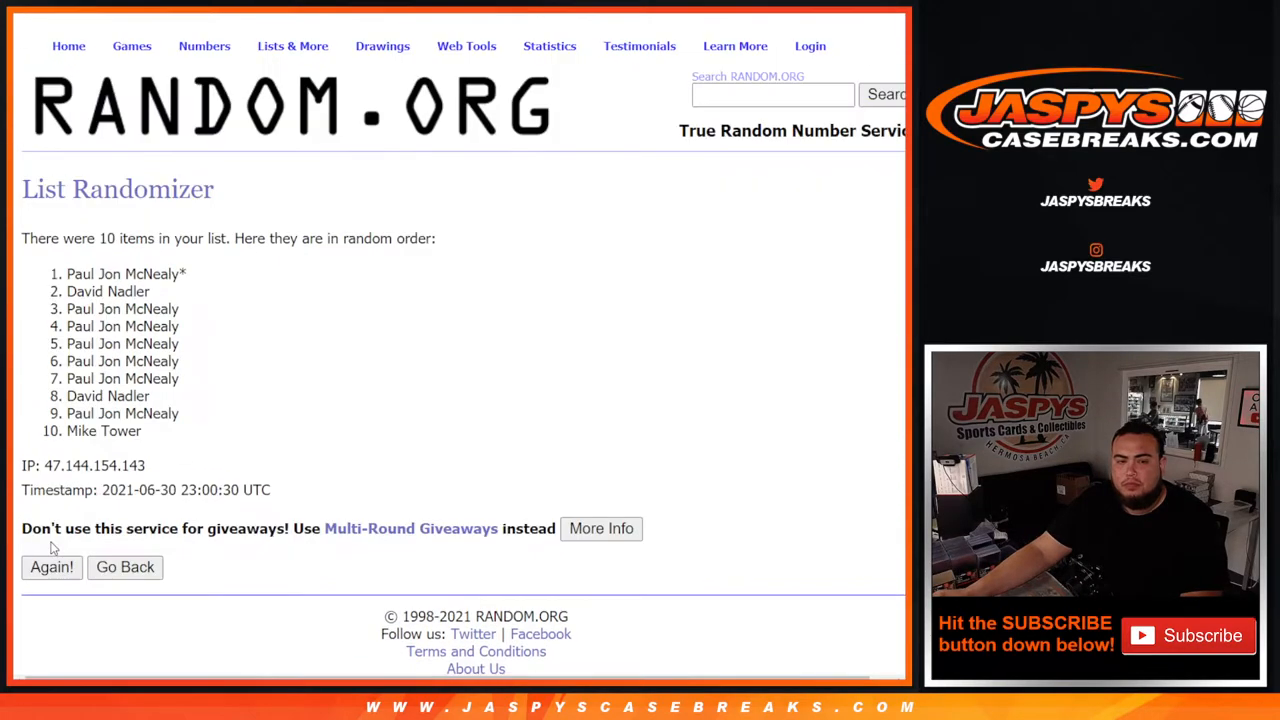
click(52, 568)
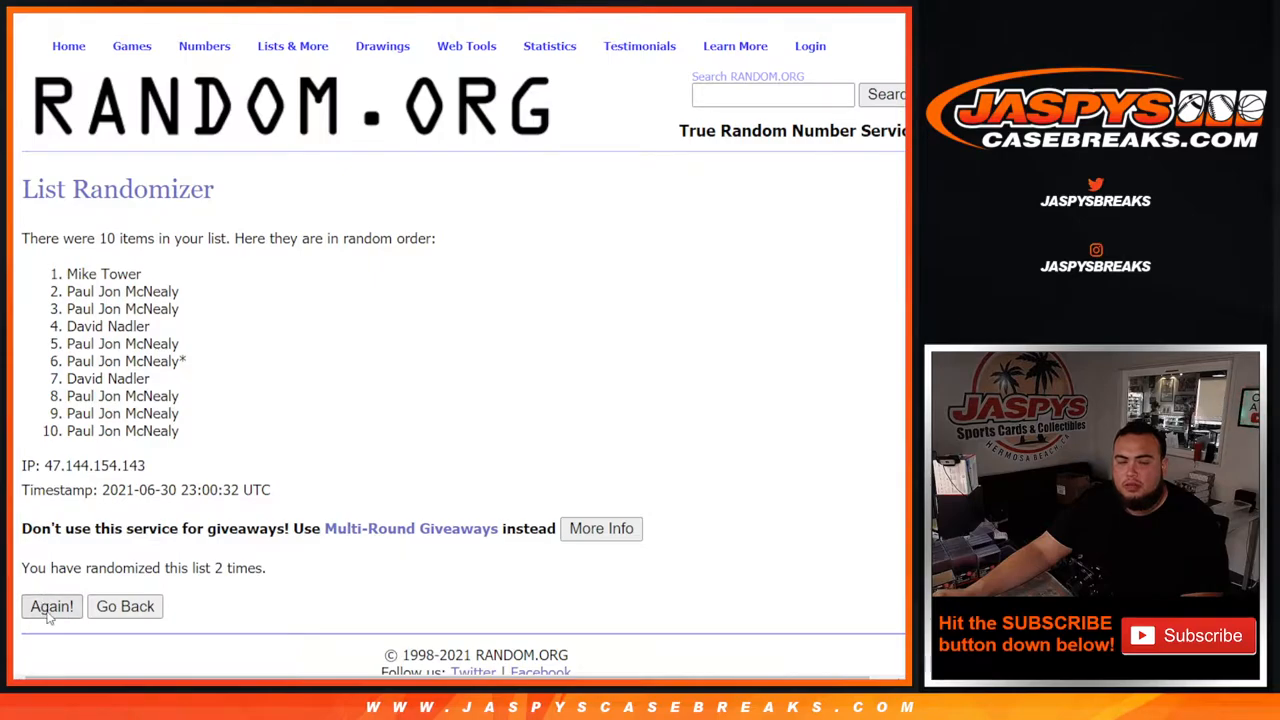
click(52, 606)
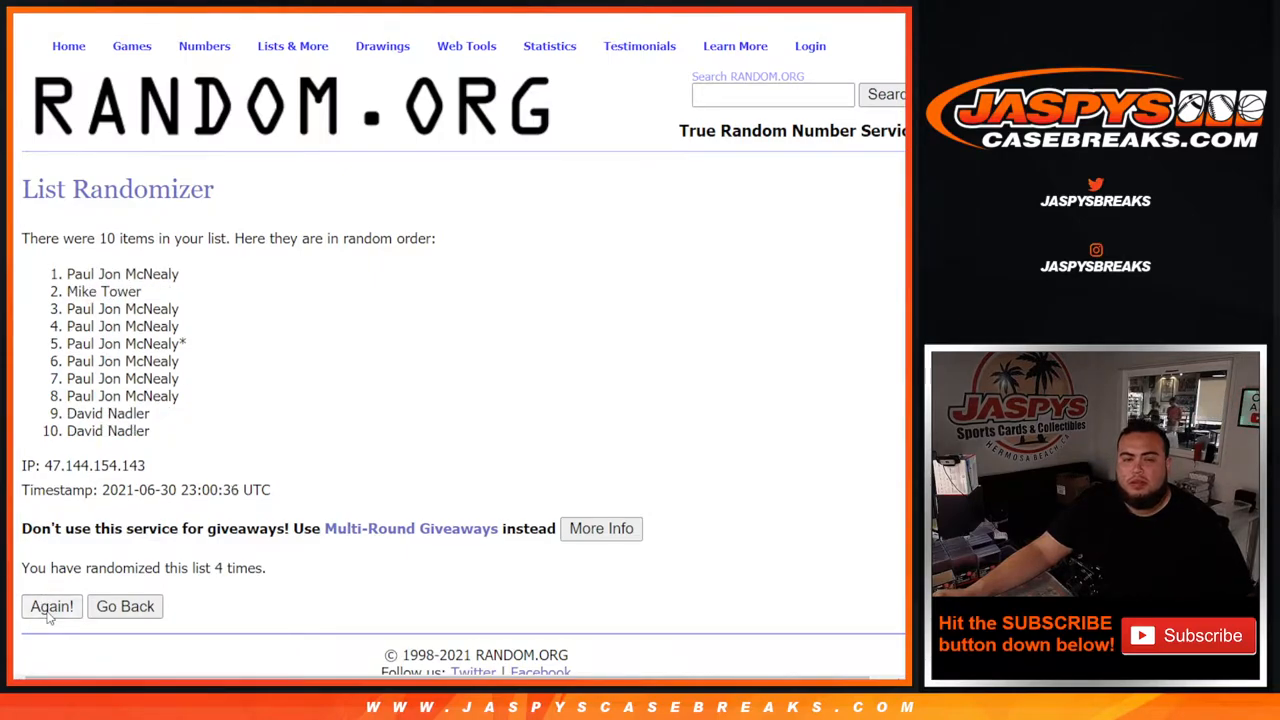
- Reshuffle the names until the eighth order and copy the final list
click(52, 606)
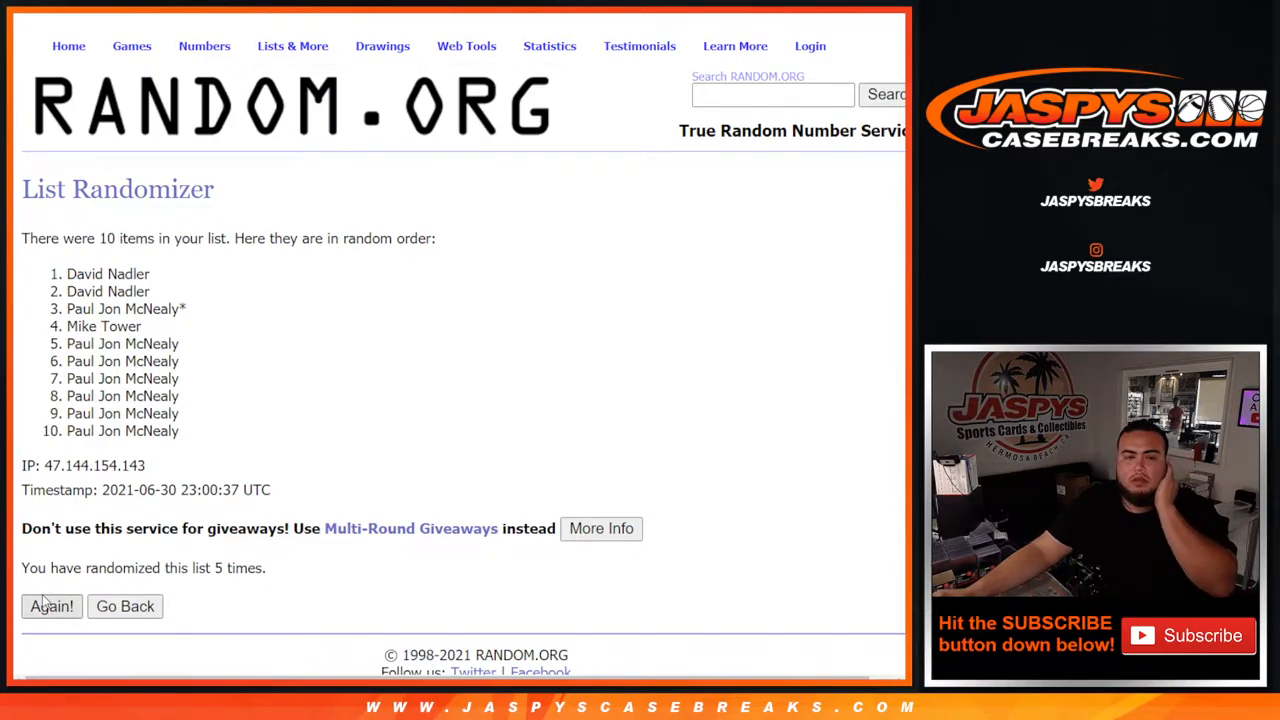
click(52, 606)
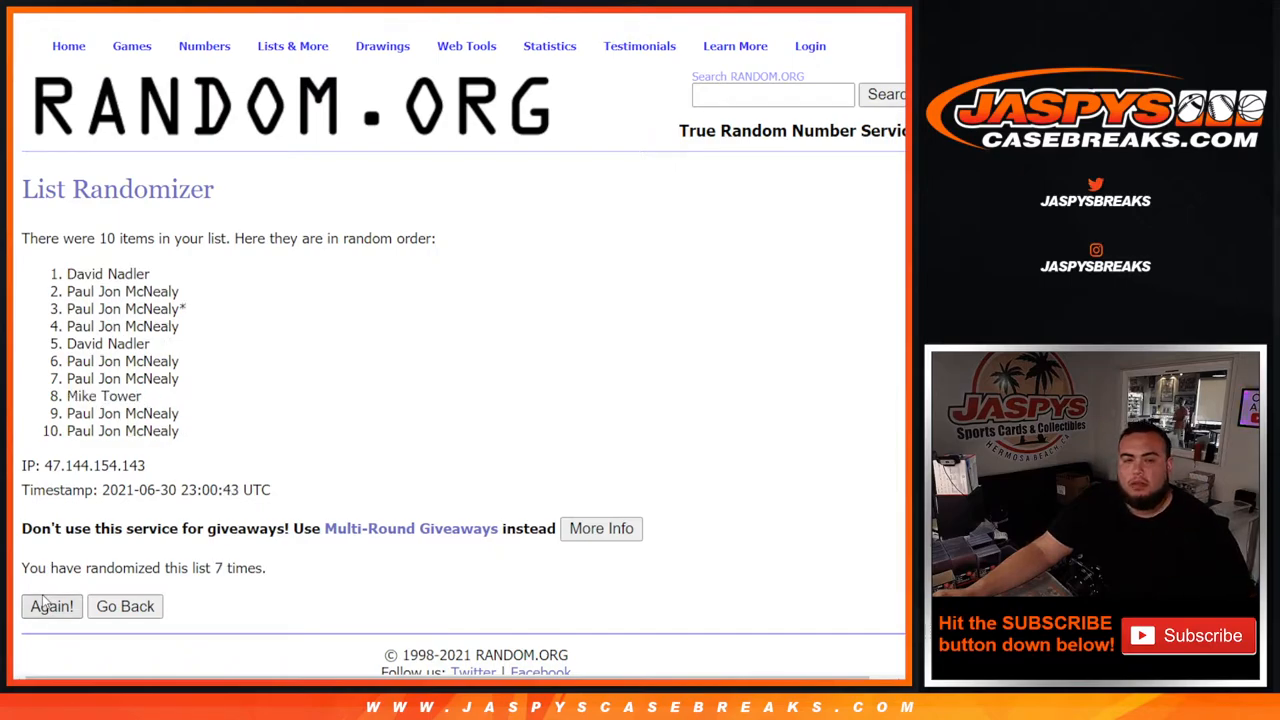
click(52, 606)
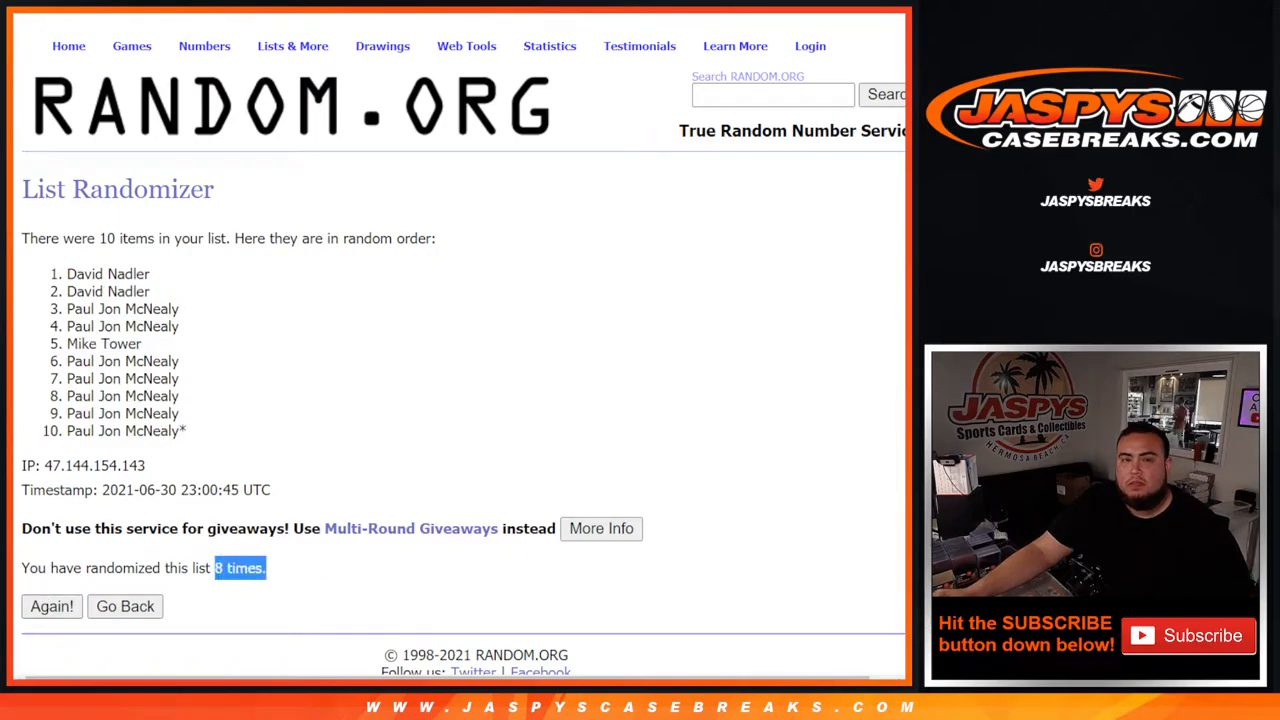
mouse_move(336, 344)
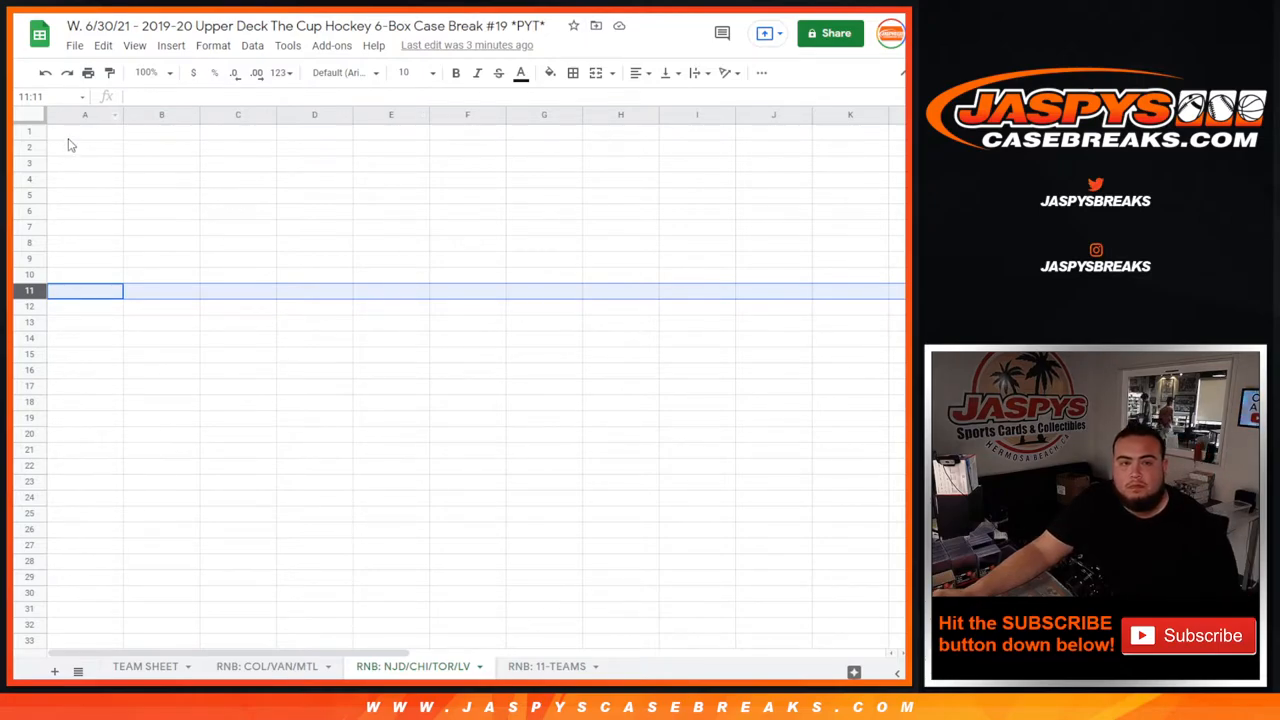
key(ctrl+v)
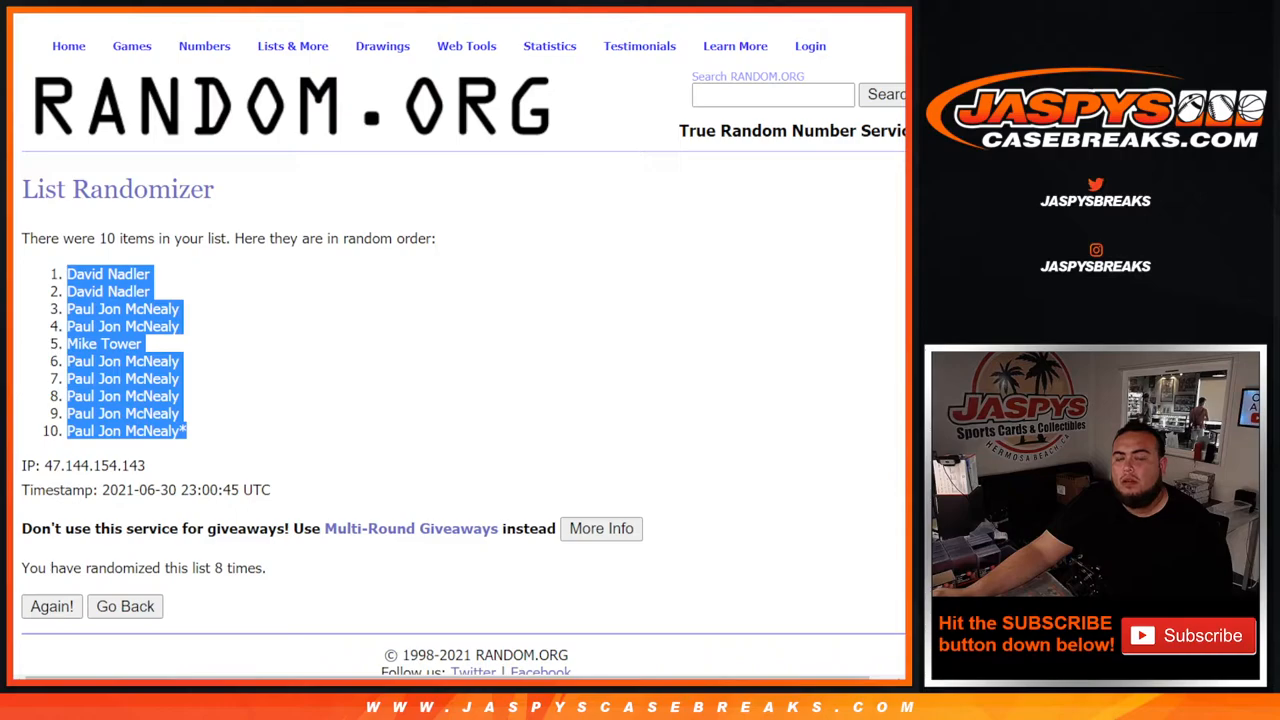
- Enter digits 0–9 in the form, randomize them and reshuffle twice
click(124, 606)
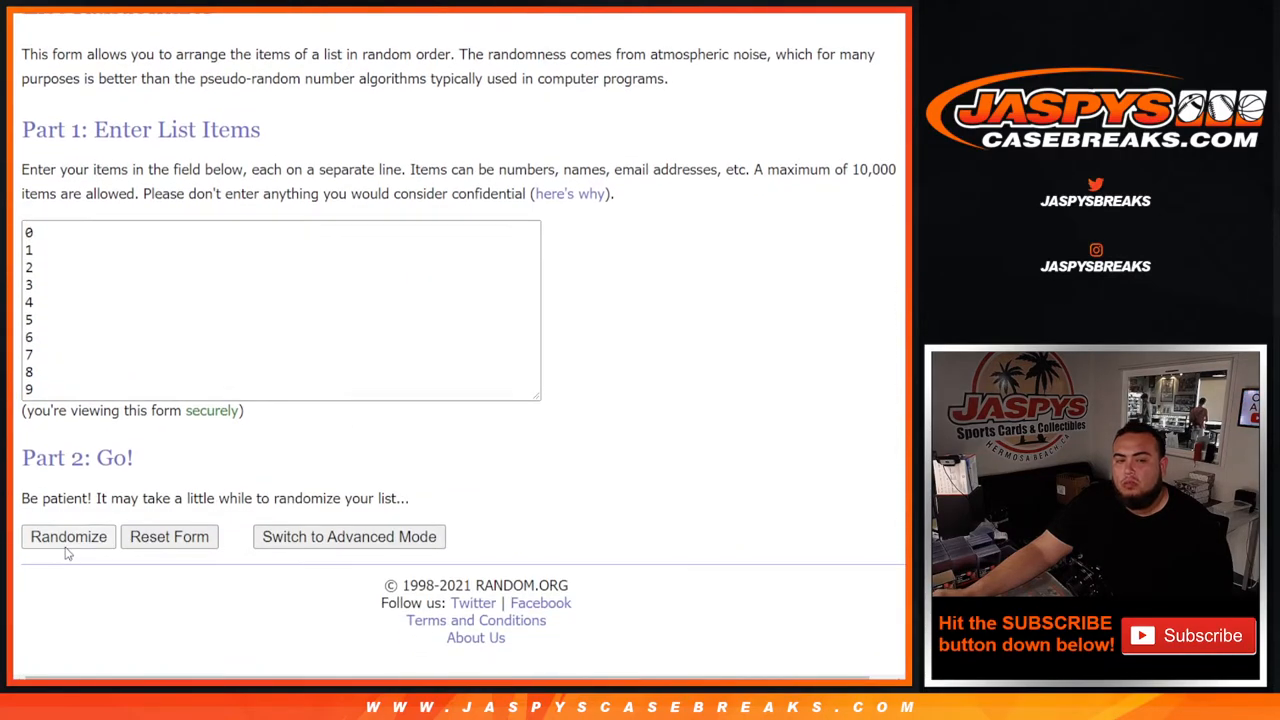
click(68, 536)
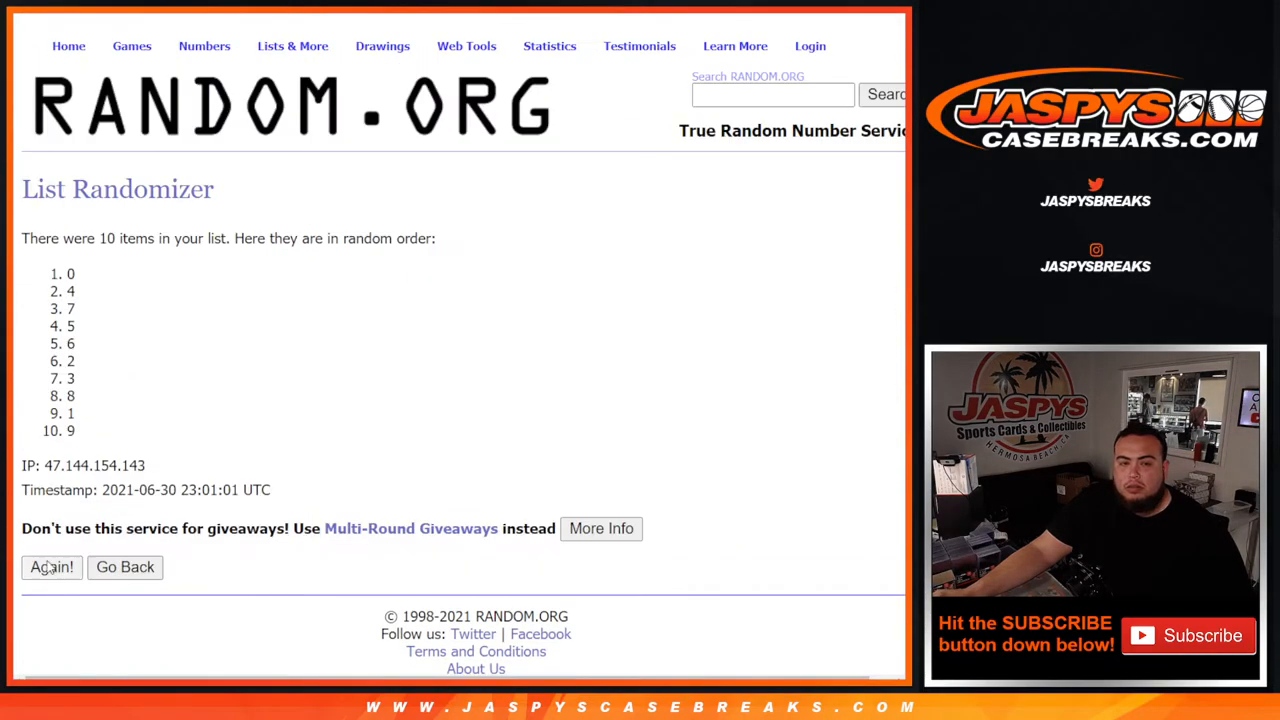
click(52, 568)
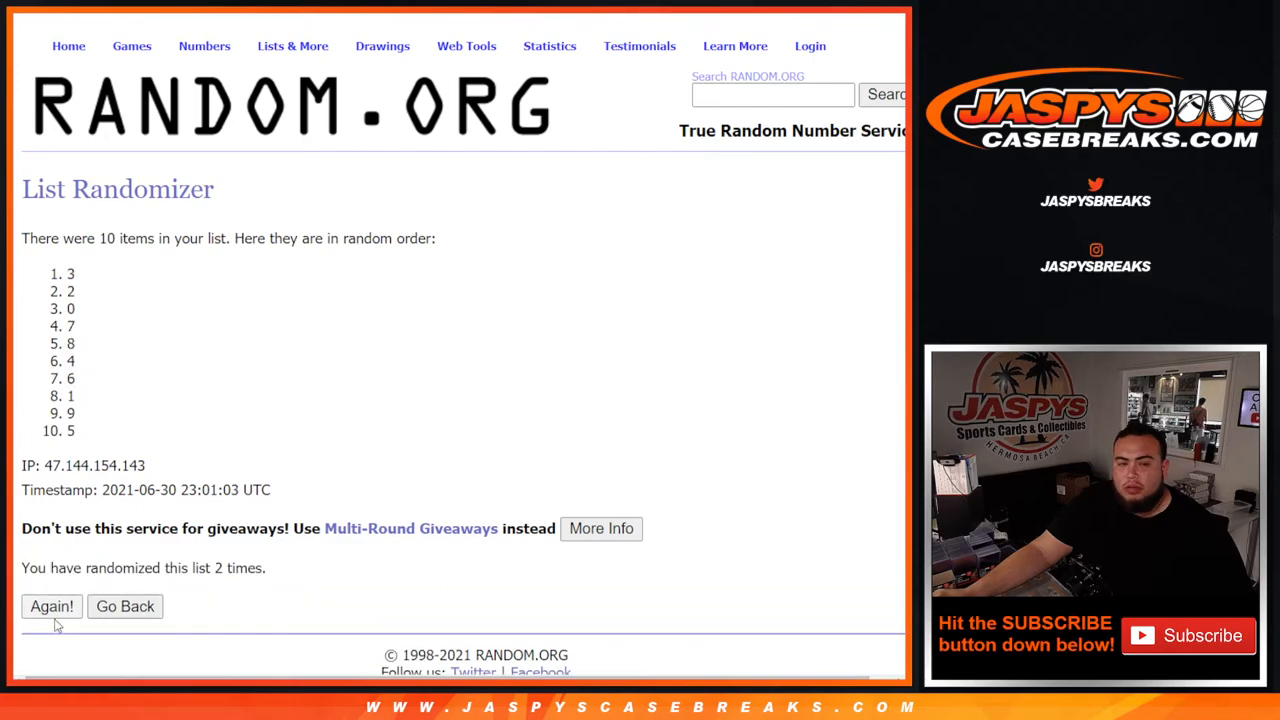
click(52, 606)
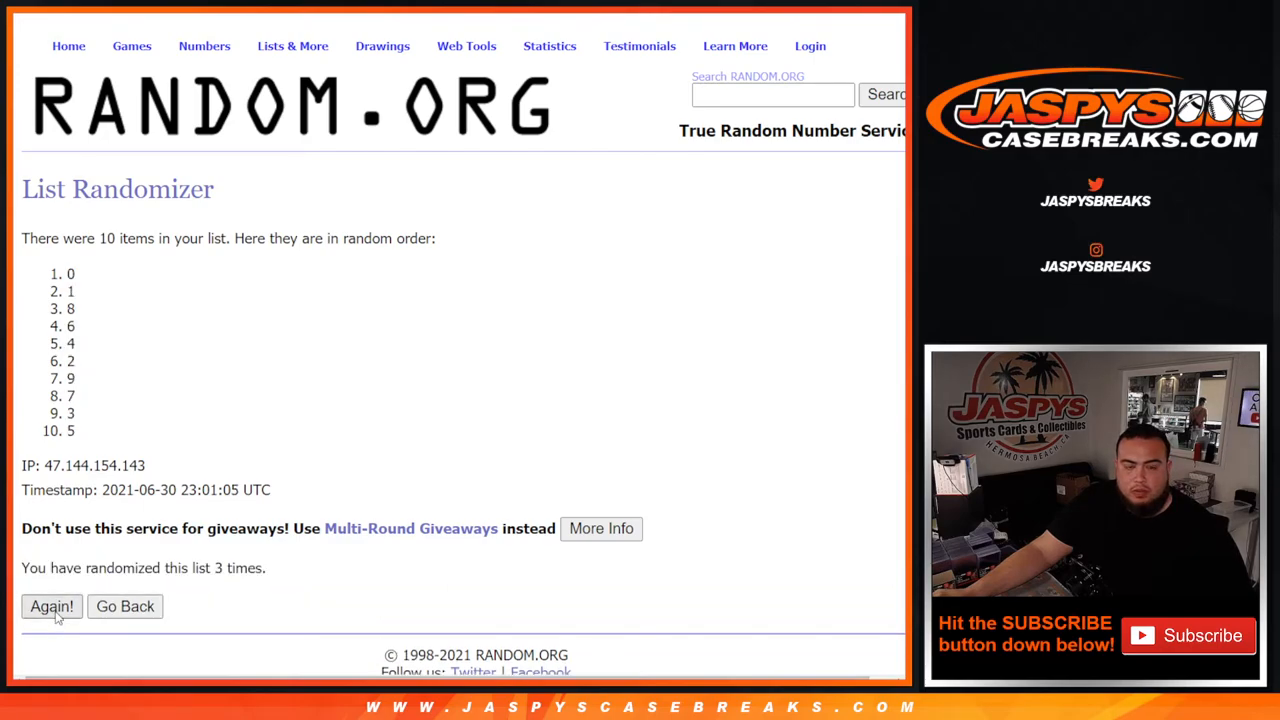
- Reshuffle the digits four more times to reach the seventh random order
click(52, 606)
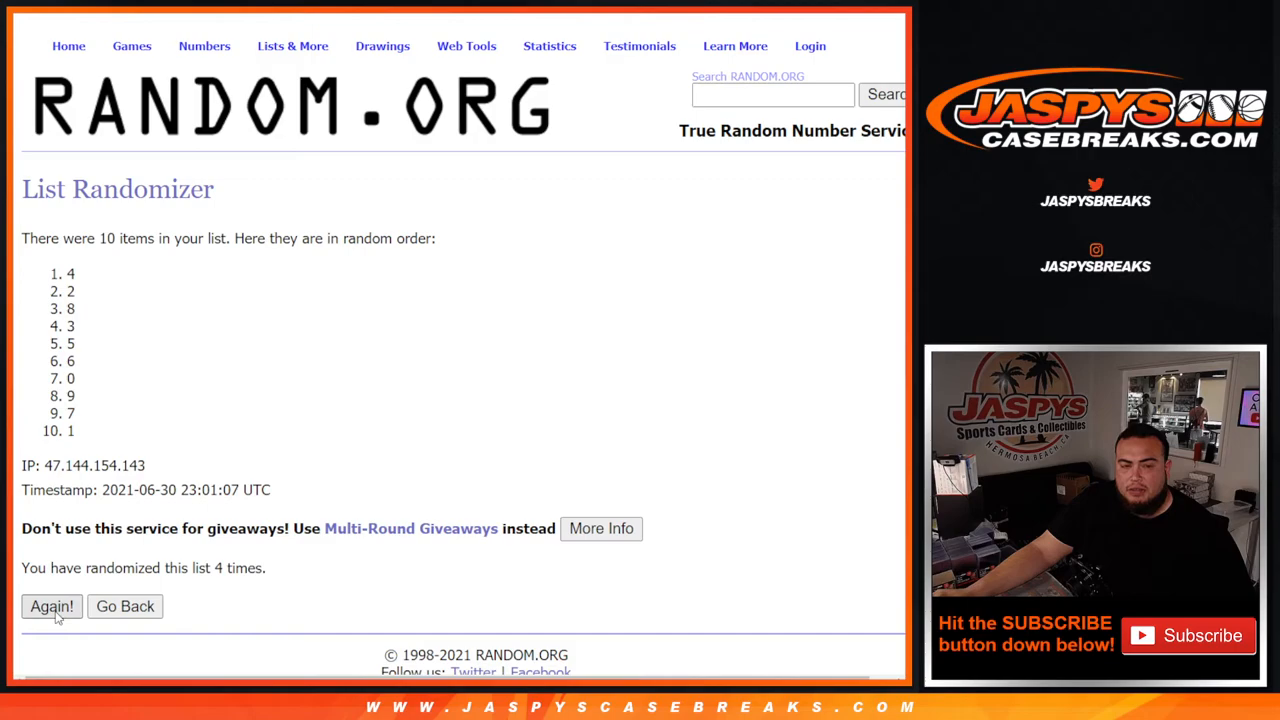
click(52, 606)
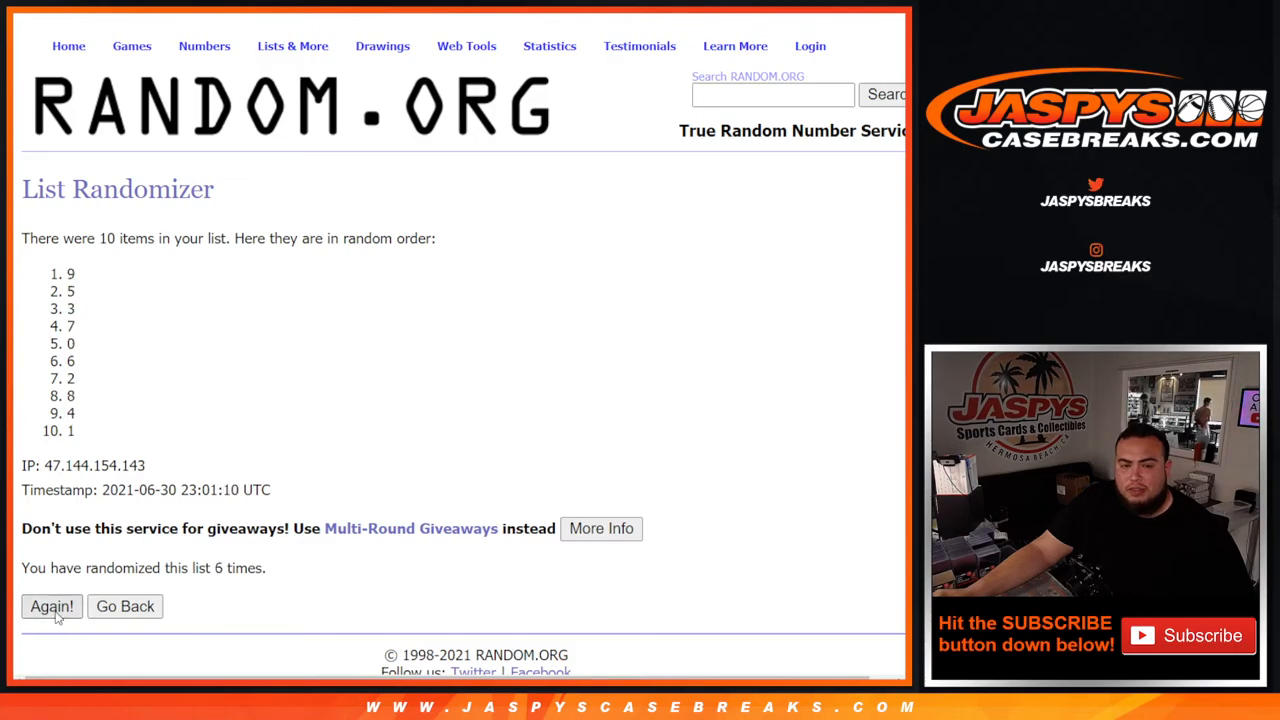
click(52, 606)
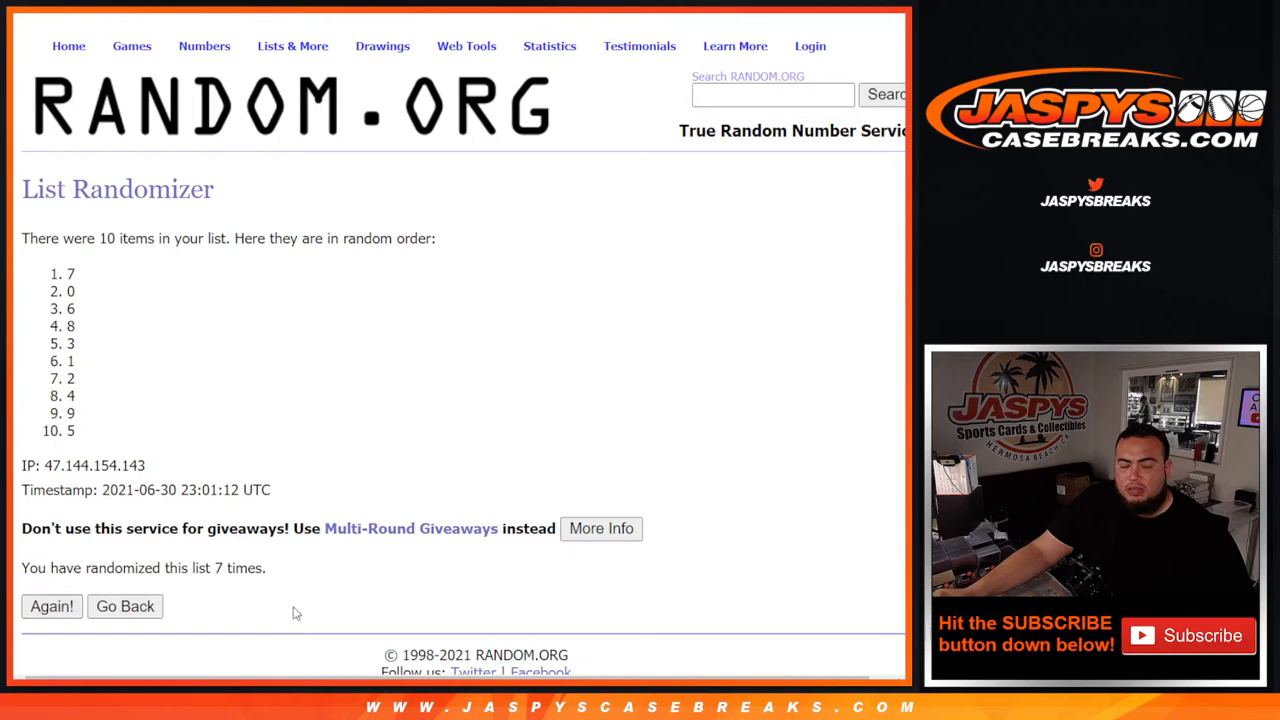
click(52, 606)
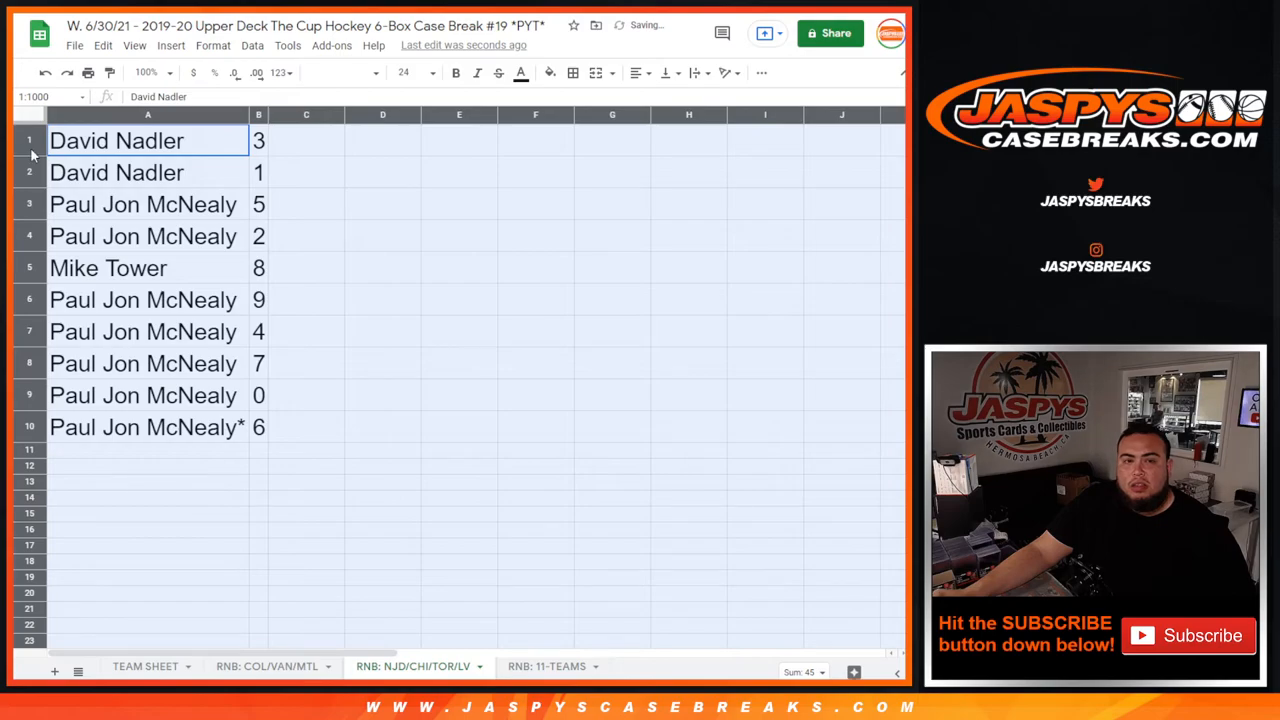
click(116, 172)
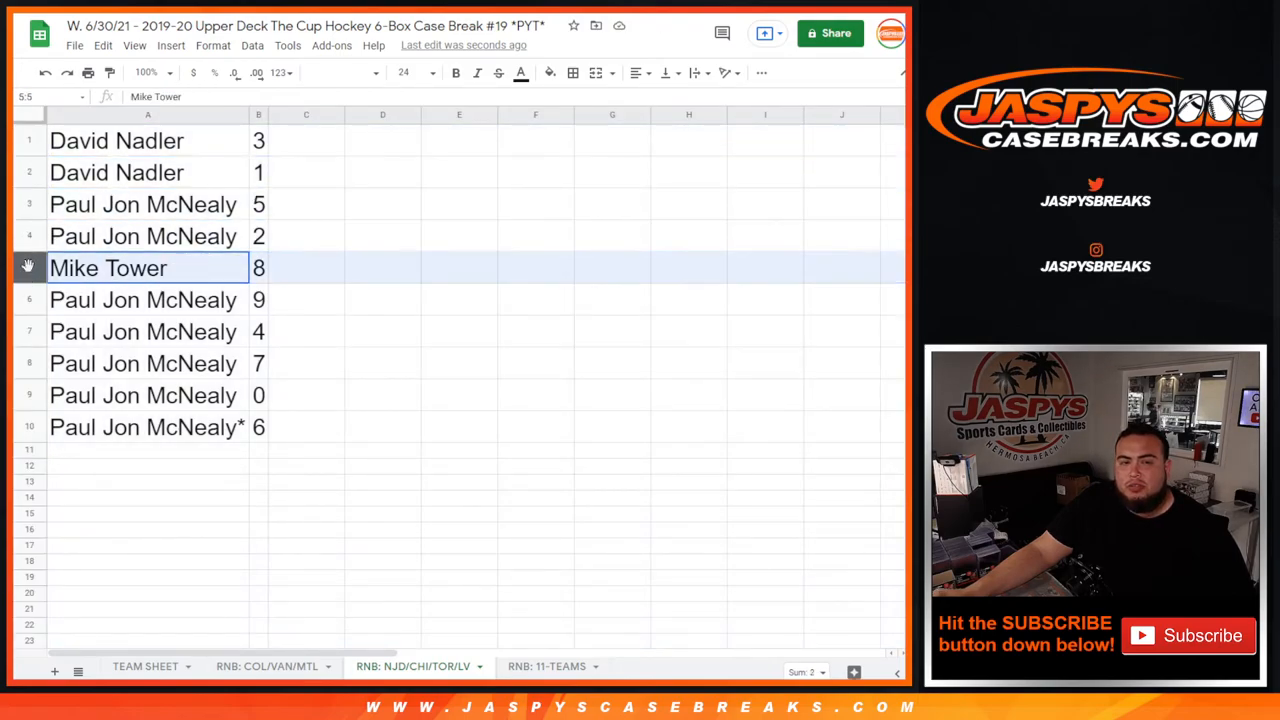
click(144, 332)
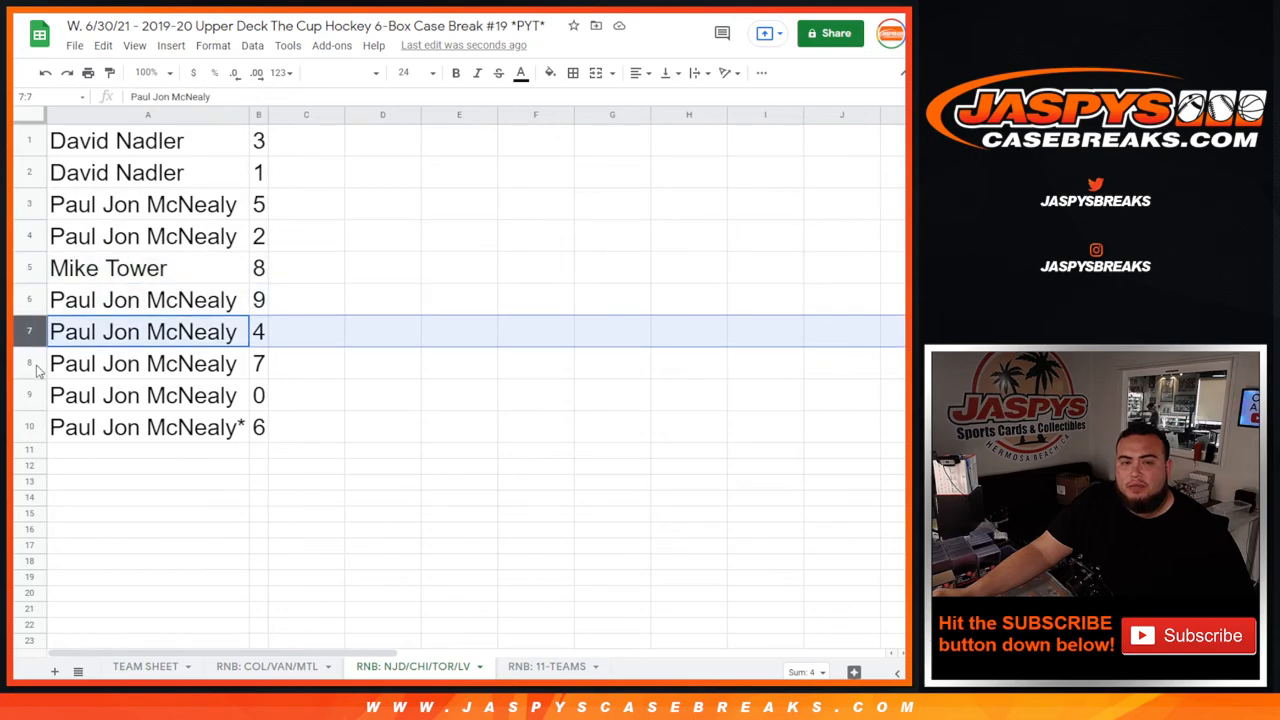
click(148, 428)
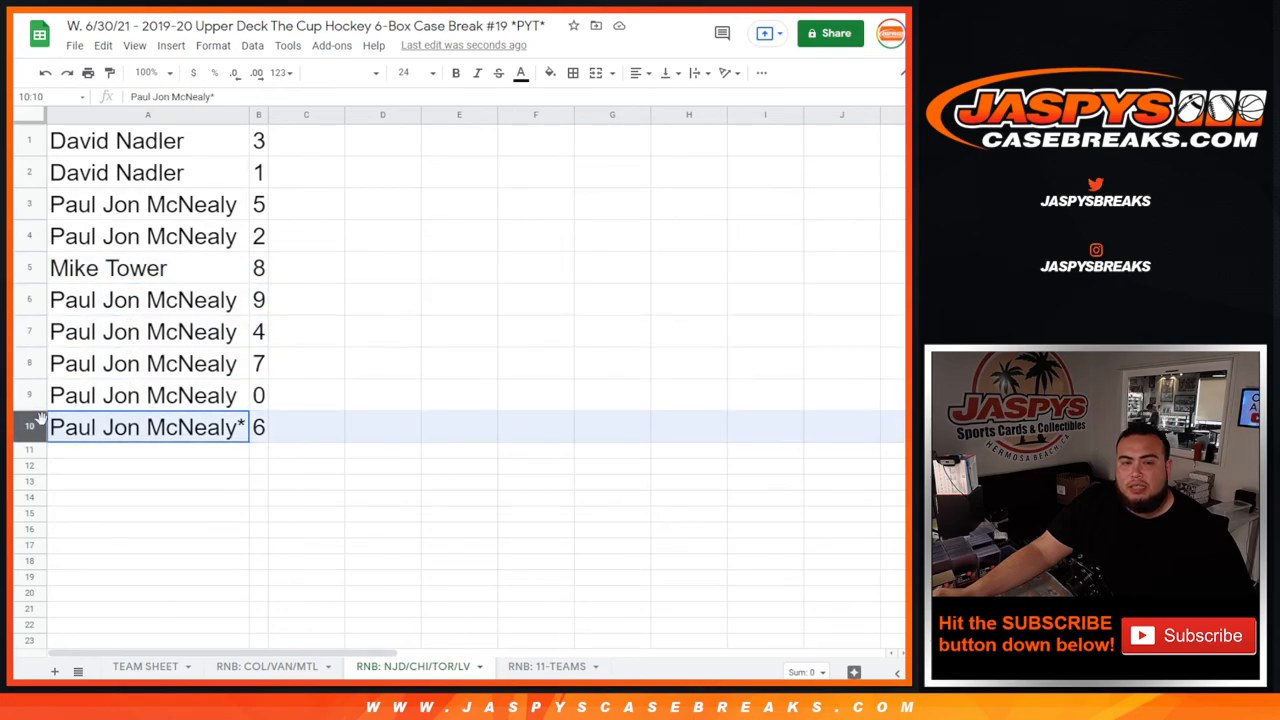
- Sort the sheet by column B A→Z so the digits run 0 to 9
right_click(258, 114)
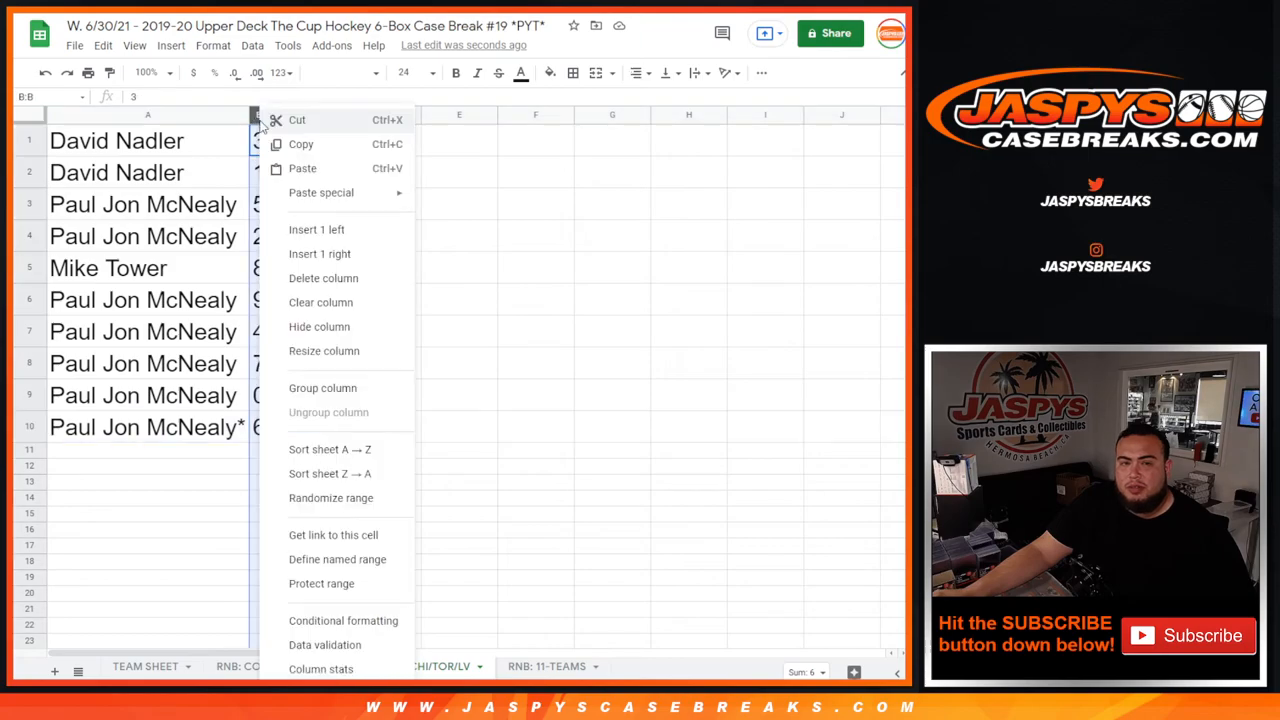
click(332, 496)
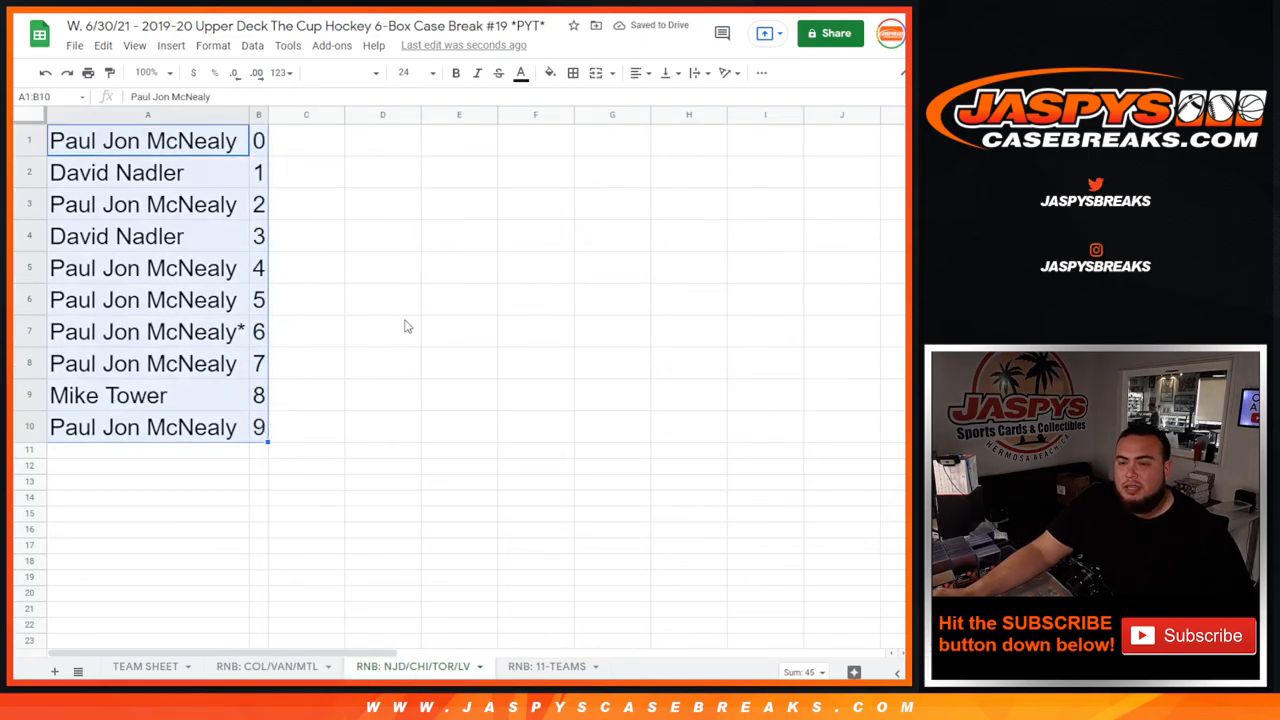
mouse_move(572, 72)
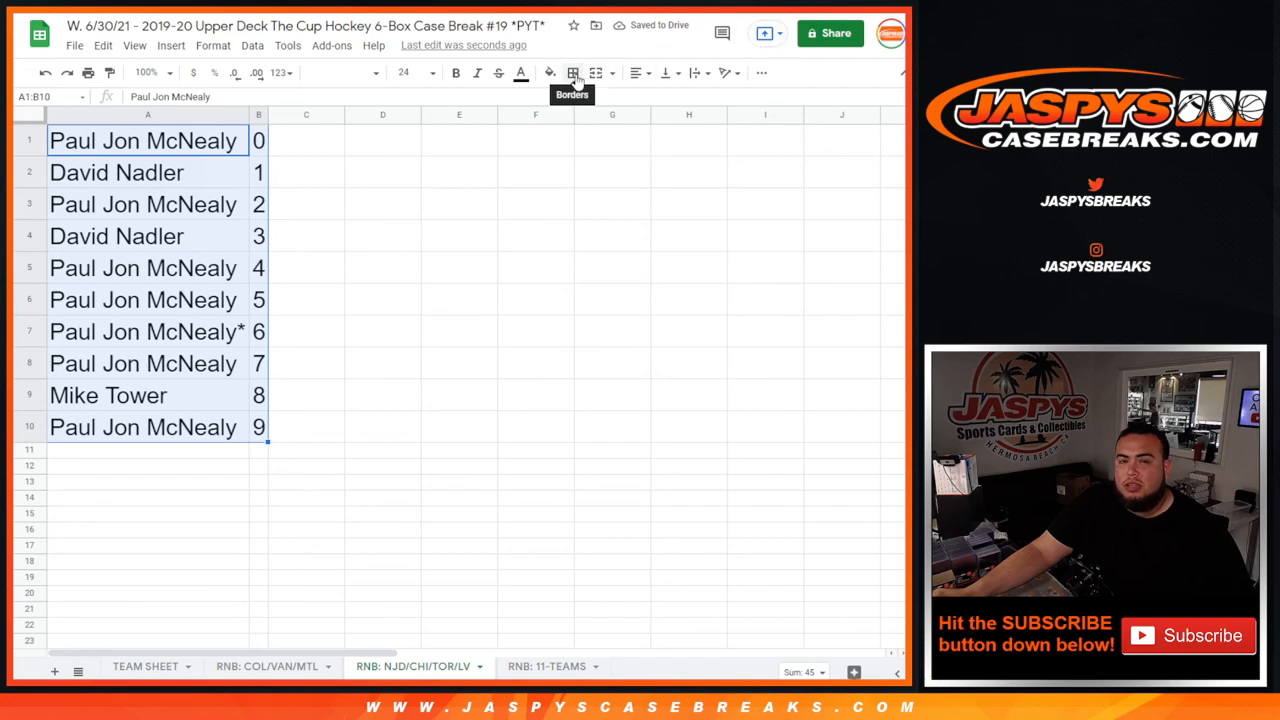
click(636, 72)
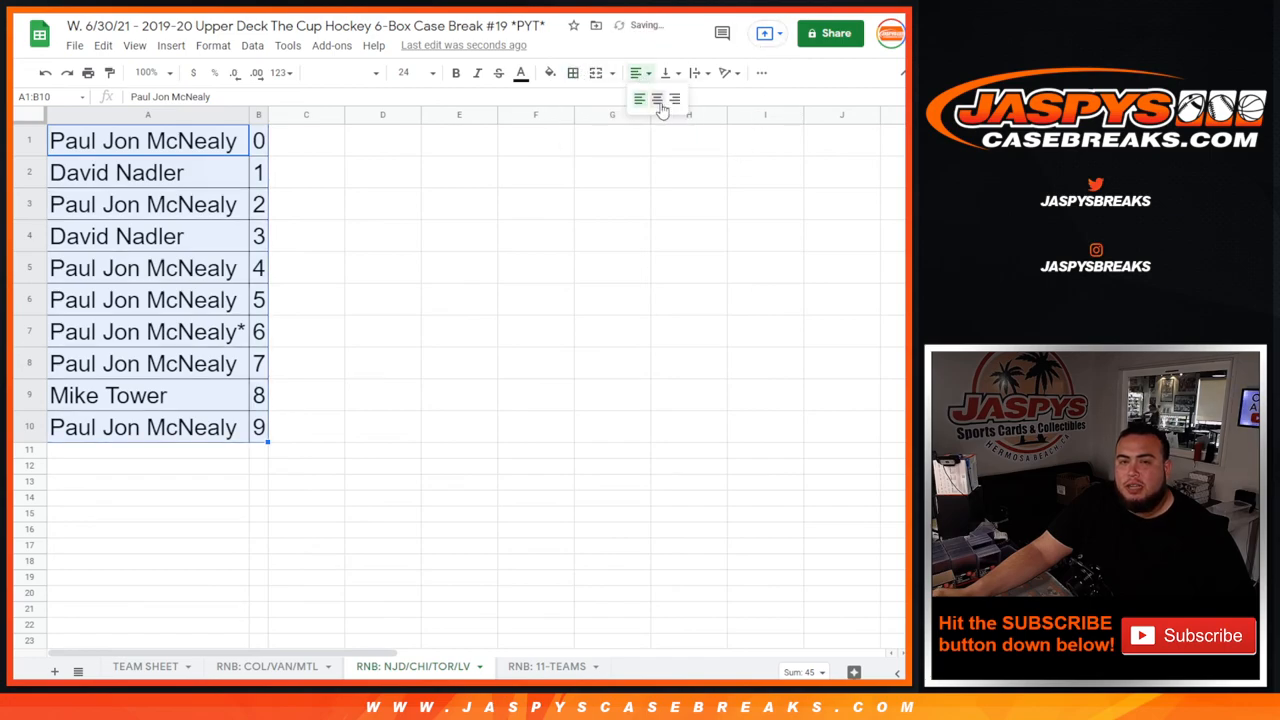